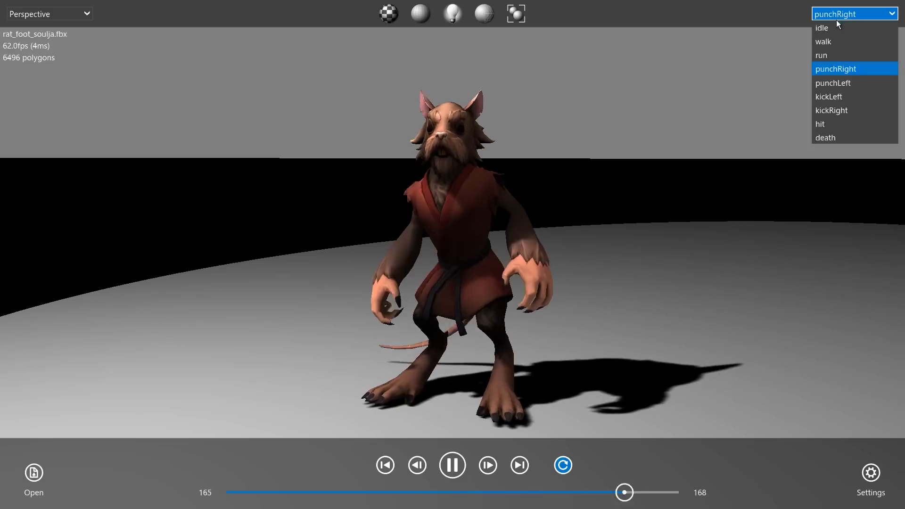
- Choose the punchRight take so the rat character plays its punch animation
left_click(830, 96)
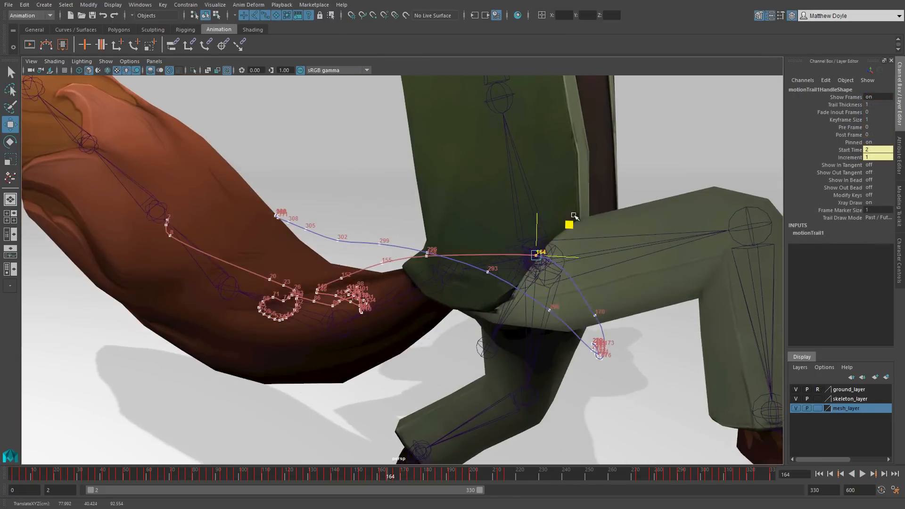
- Switch to the Rigging shelf to show Character1's HumanIK controls with Control Rig source
left_click(184, 29)
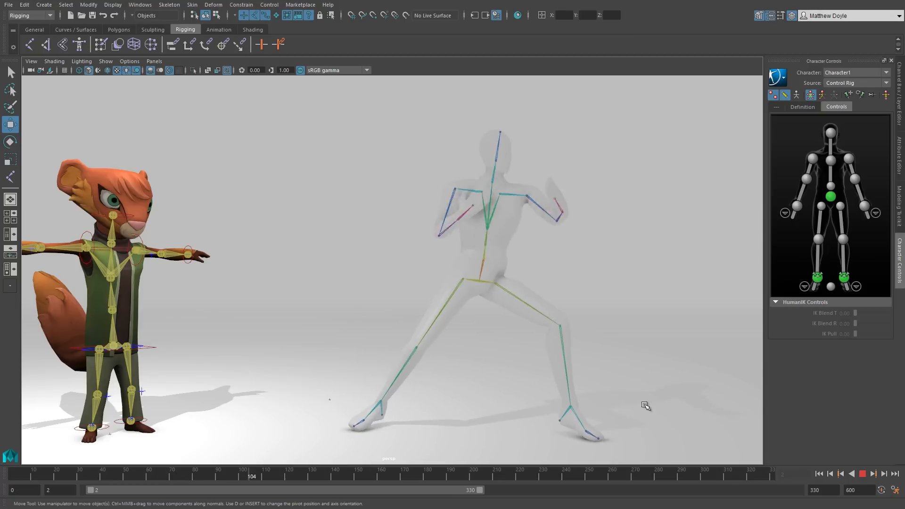
- Select the DISCO machine's dome mesh for Multi-Cut editing, then move to the Sculpting shelf
left_click(862, 474)
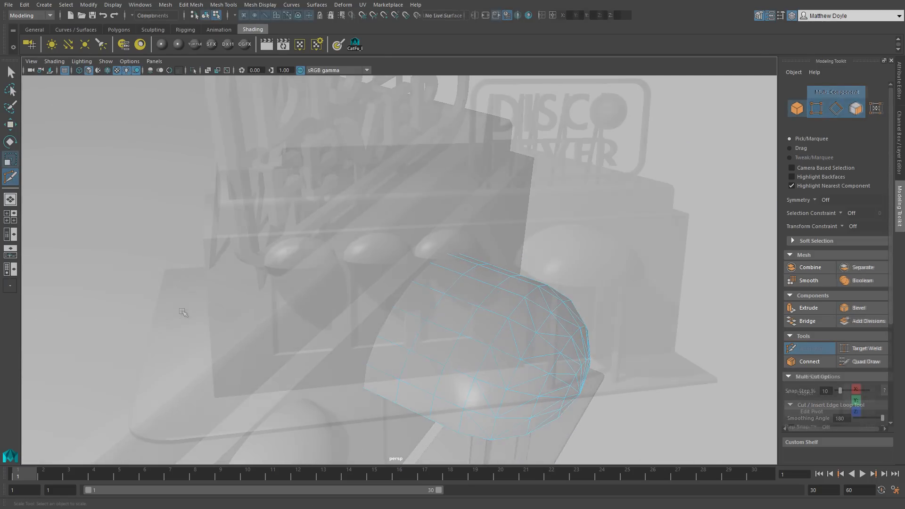
left_click(153, 29)
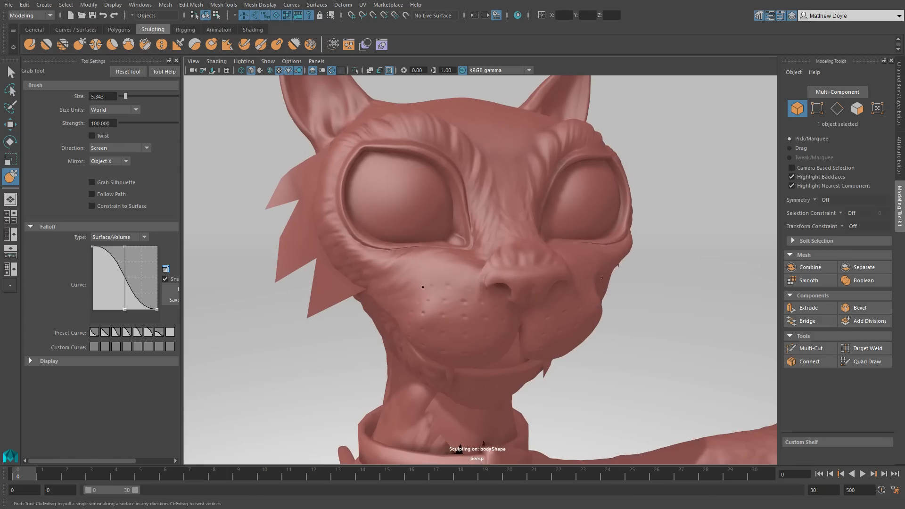
- Stroke the Grab tool across the cat head's face to sculpt detail
left_click(865, 361)
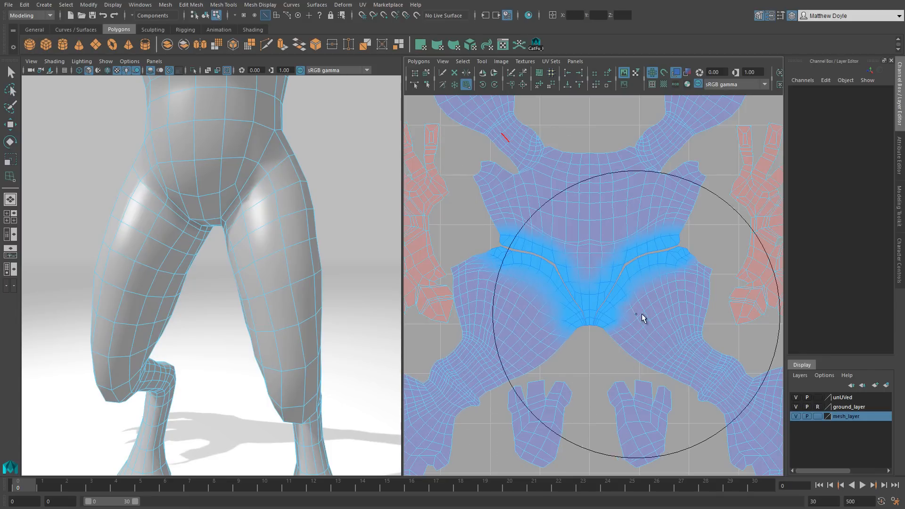
- Finish the hip UV brushing and switch to the Shading shelf
left_click(252, 30)
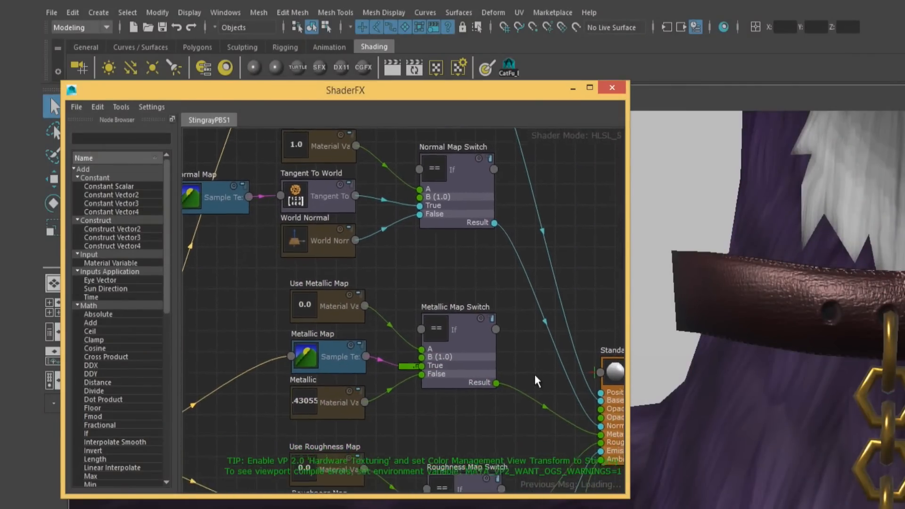
- Open the ShaderFX editor for the StingrayPBS1 material
left_click(611, 87)
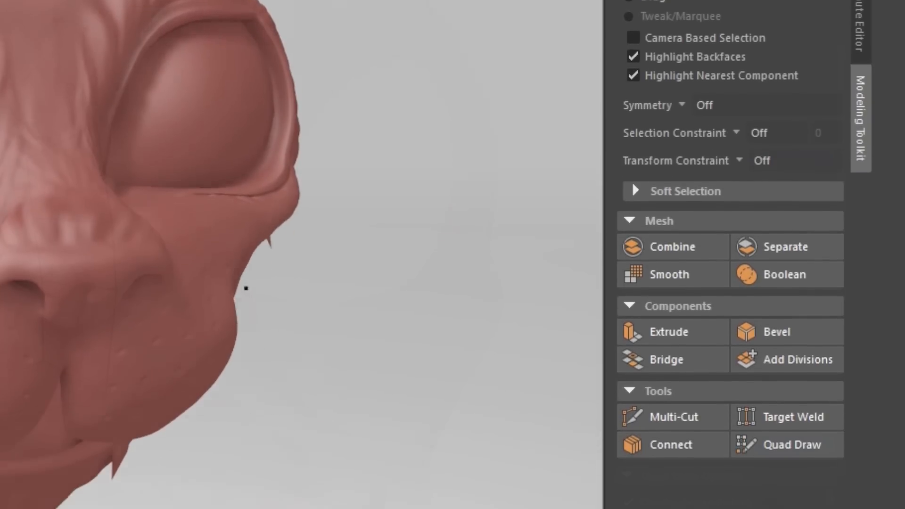
left_click(800, 444)
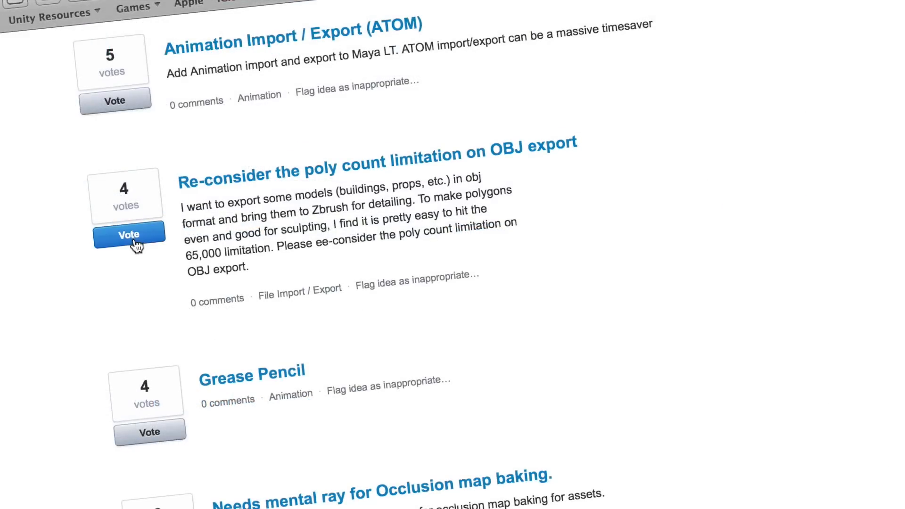
- Scroll the feedback site down to the OBJ export and spline IK ideas
scroll("down", 3)
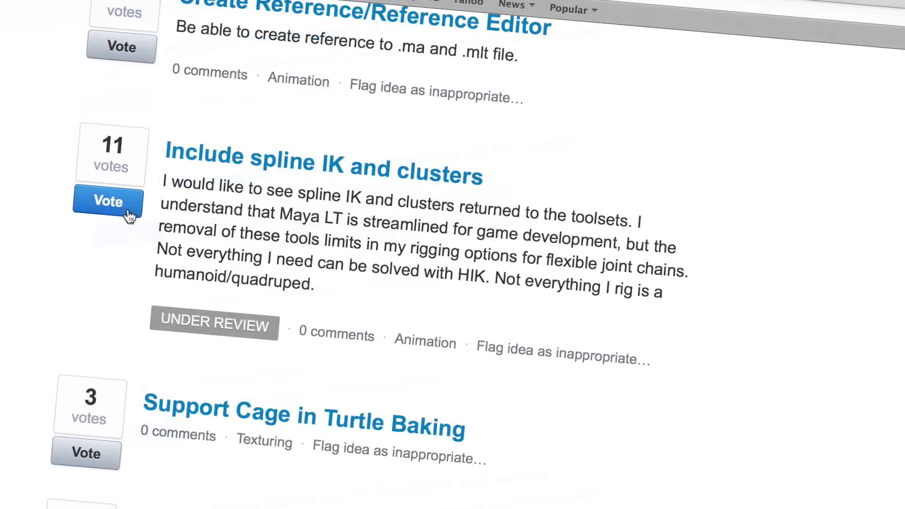